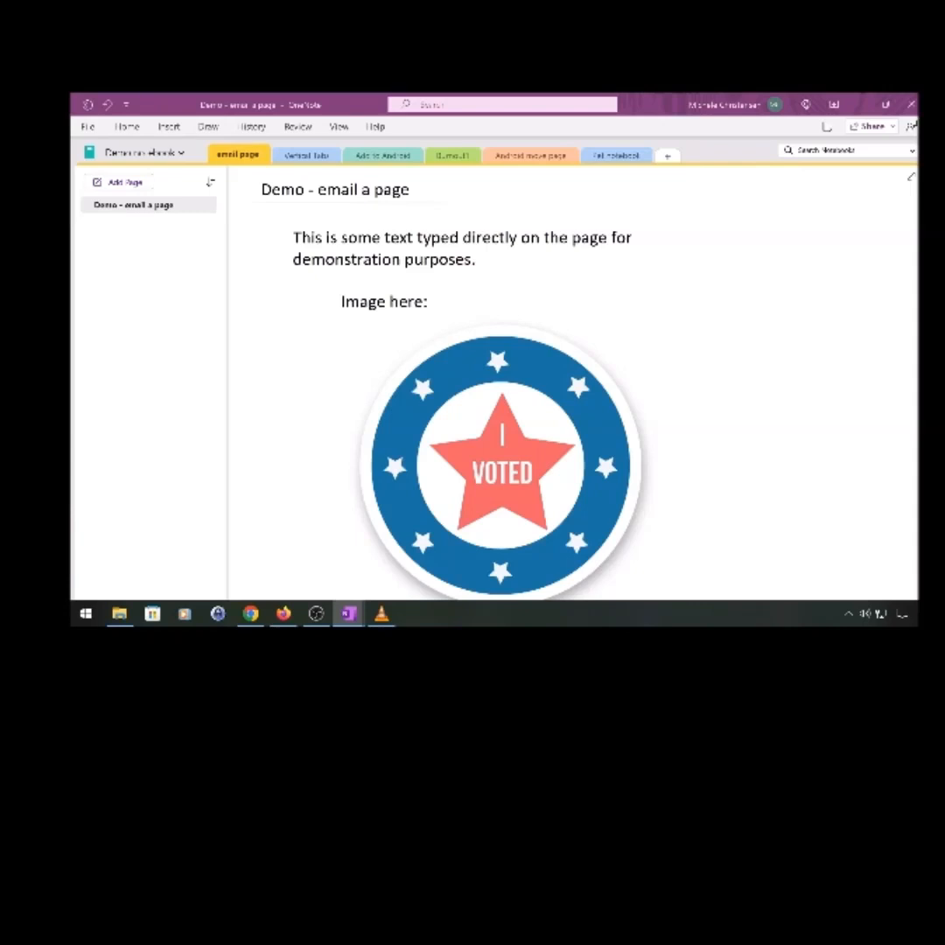
- Email the 'Demo - email a page' page as a new Outlook message draft
{"action": "left_click", "coordinate": [126, 126]}
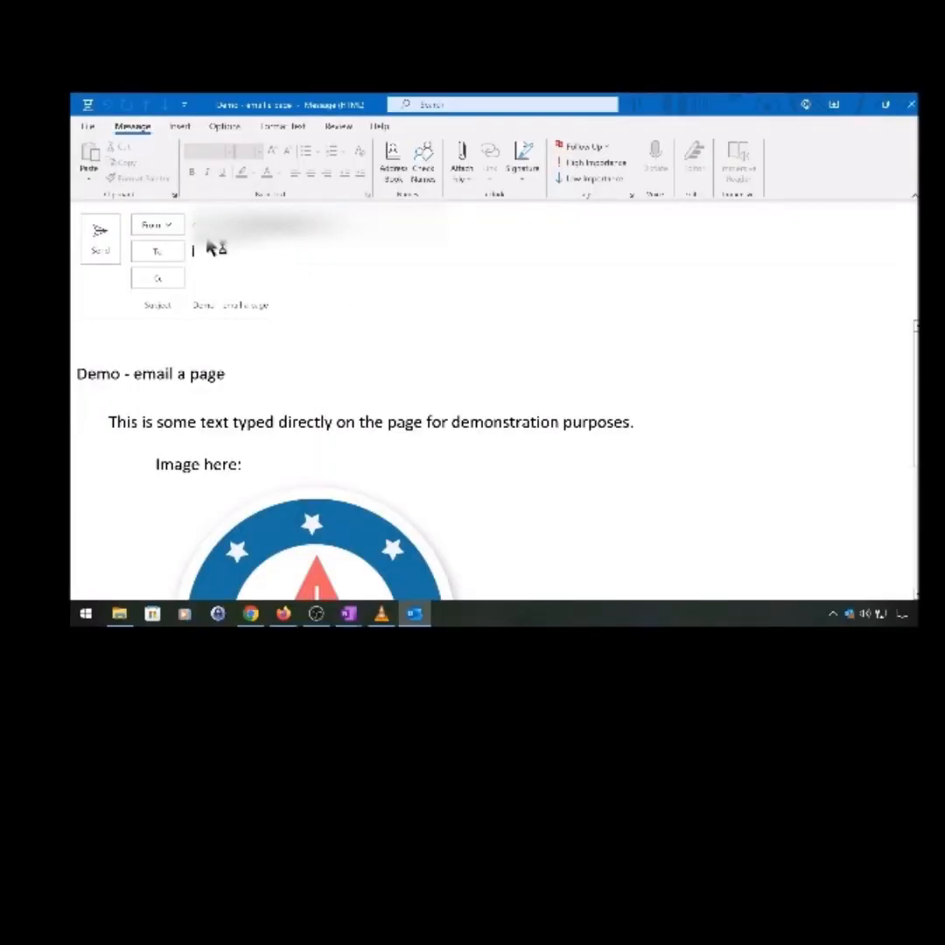
{"action": "left_click", "coordinate": [158, 224]}
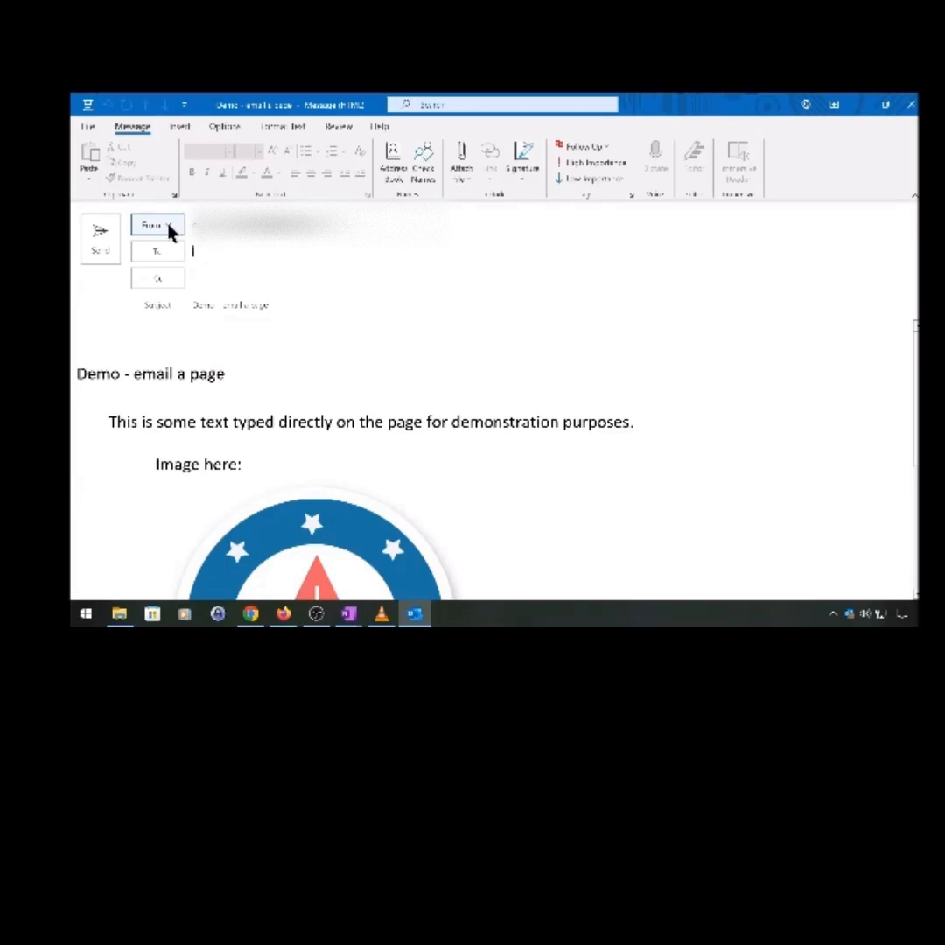
{"action": "left_click", "coordinate": [158, 224]}
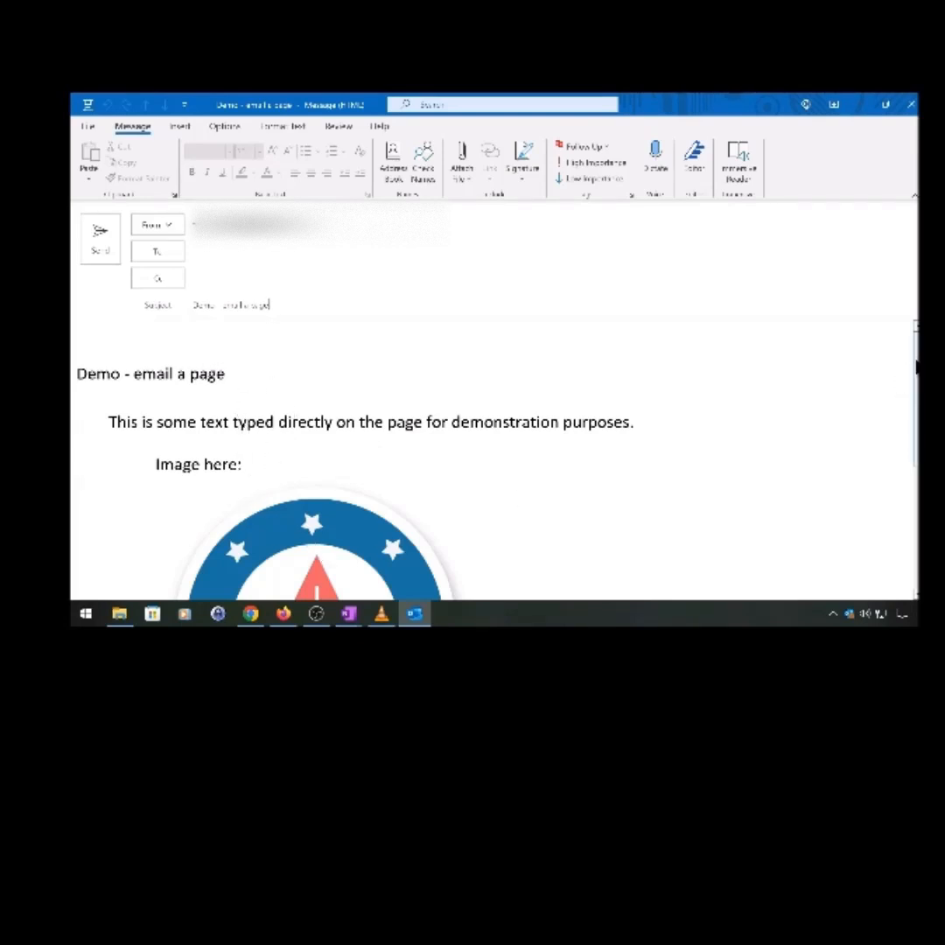
- Scroll the draft body down to reveal the I VOTED image below the page text
{"action": "scroll", "scroll_direction": "down", "scroll_amount": 3}
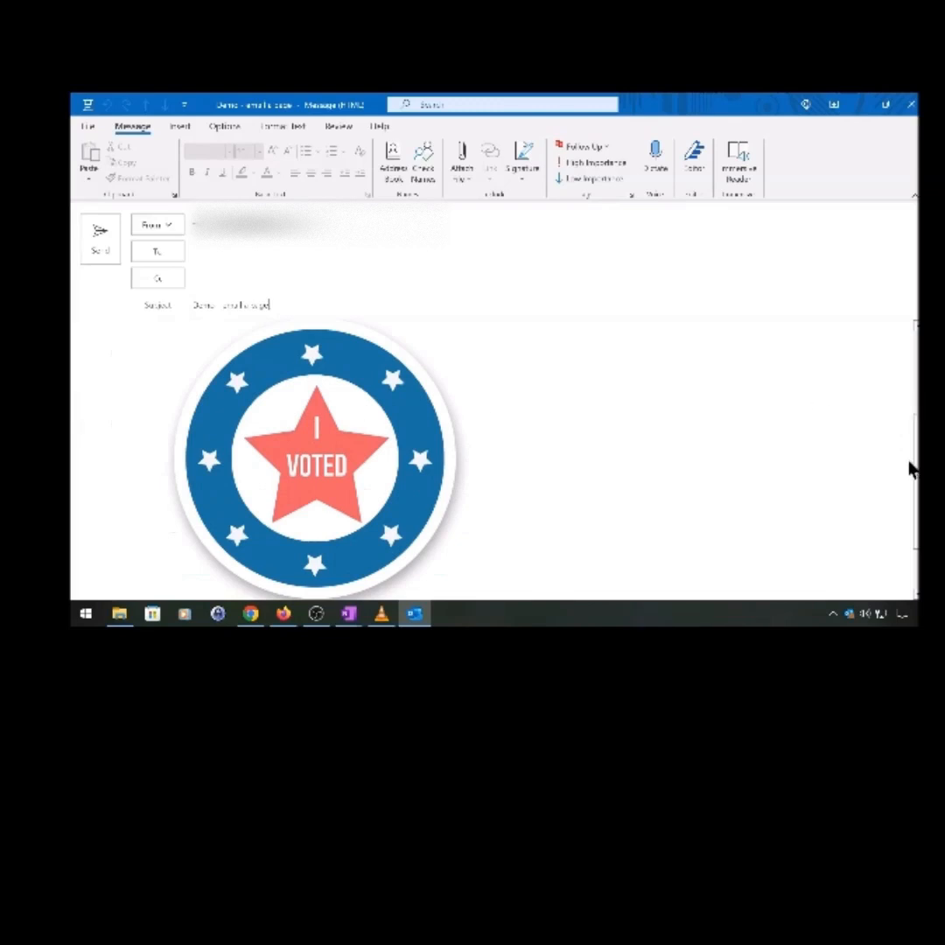